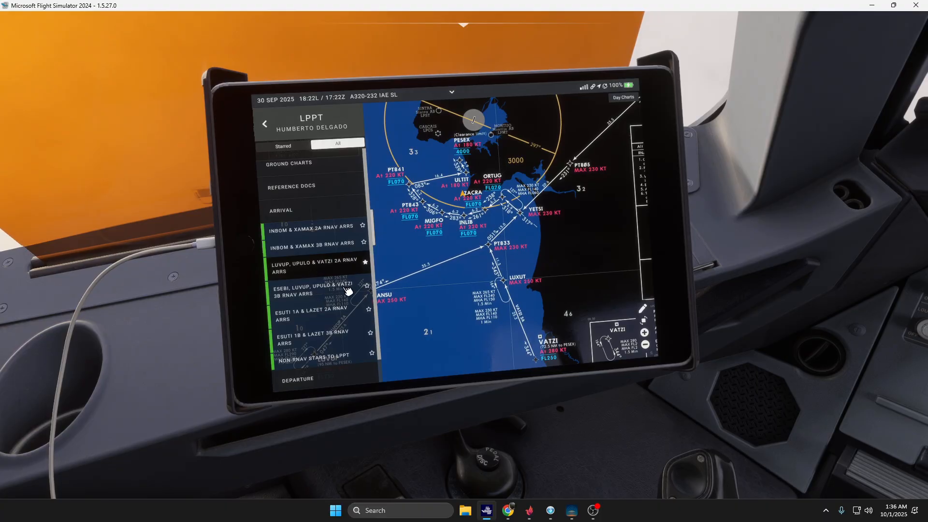
# Collapse the LPPT ARRIVAL chart group and expand the APPROACH charts on the tablet
pyautogui.click(286, 210)
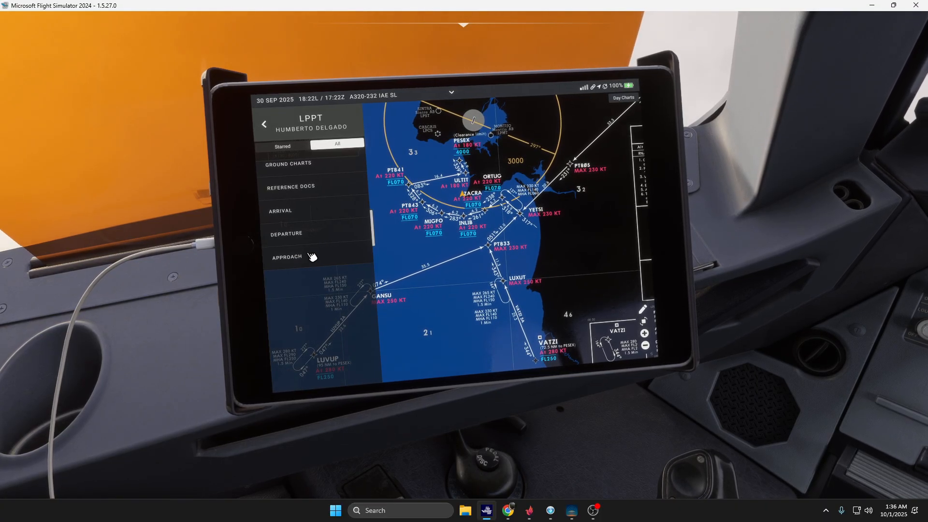
pyautogui.click(288, 257)
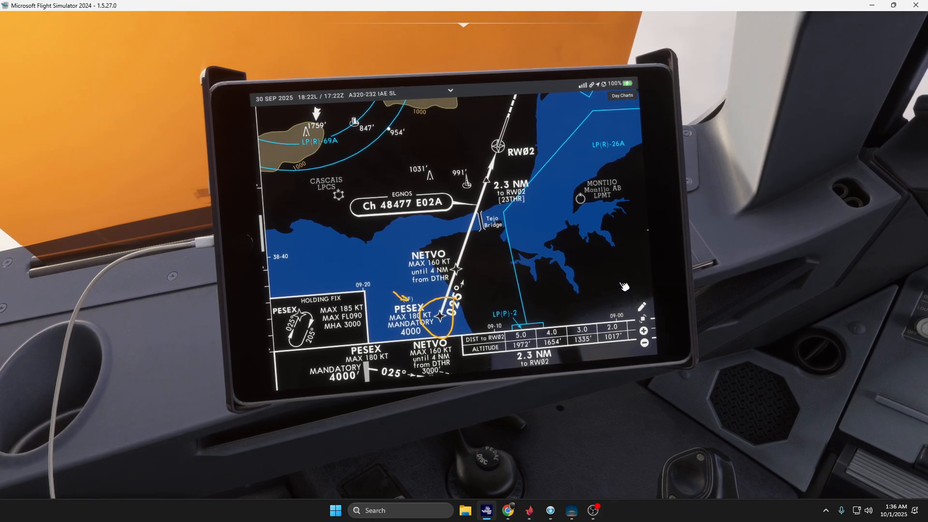
pyautogui.moveTo(733, 242)
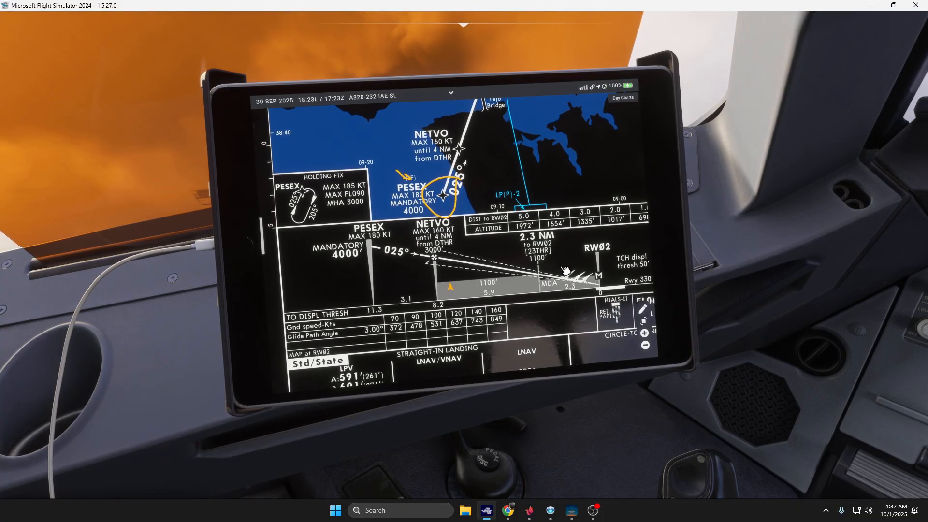
pyautogui.moveTo(745, 221)
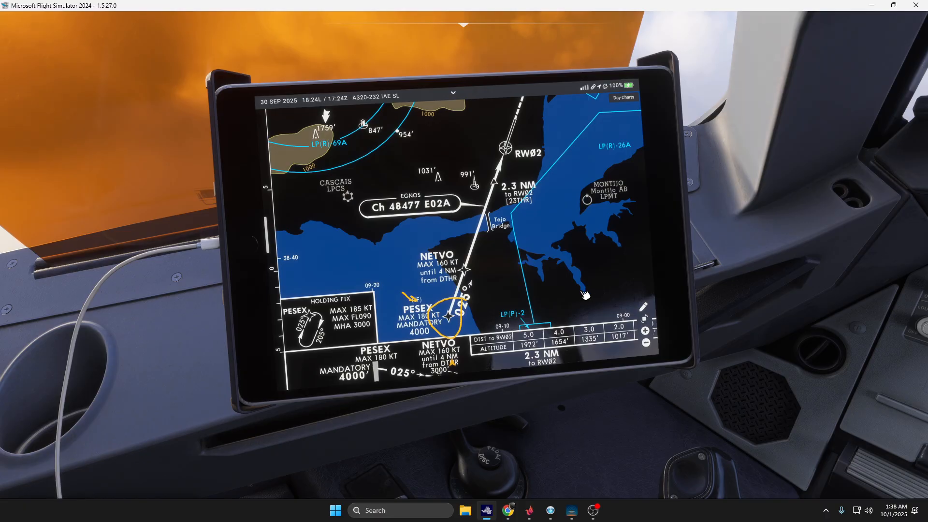
pyautogui.moveTo(618, 310)
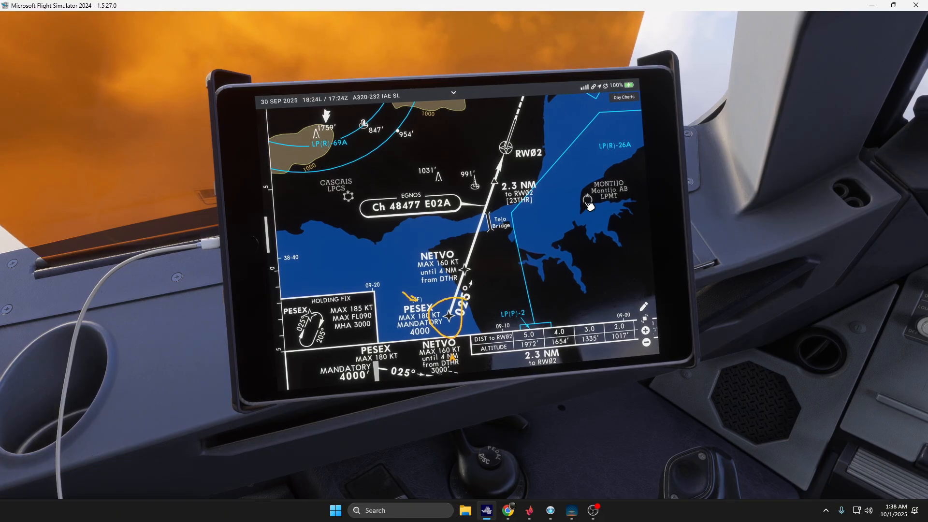
pyautogui.moveTo(451, 281)
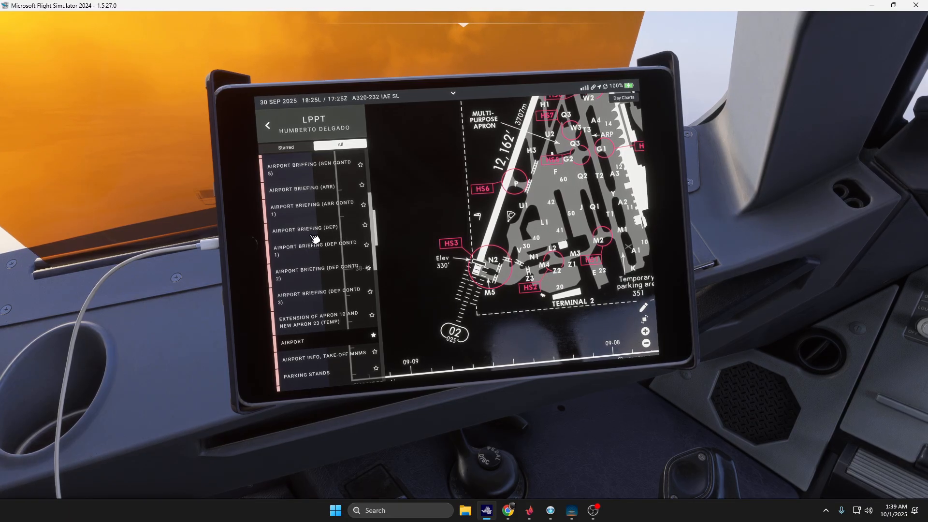
pyautogui.scroll(-3)
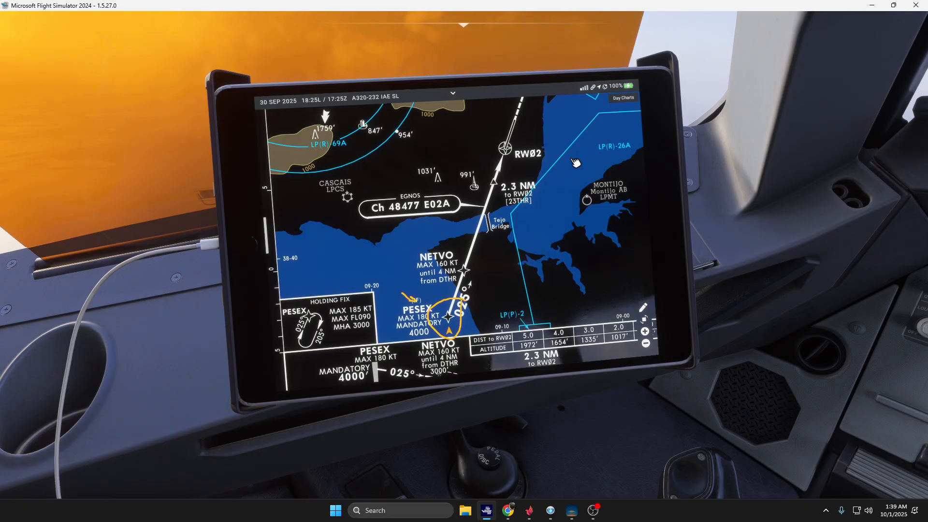
pyautogui.moveTo(716, 166)
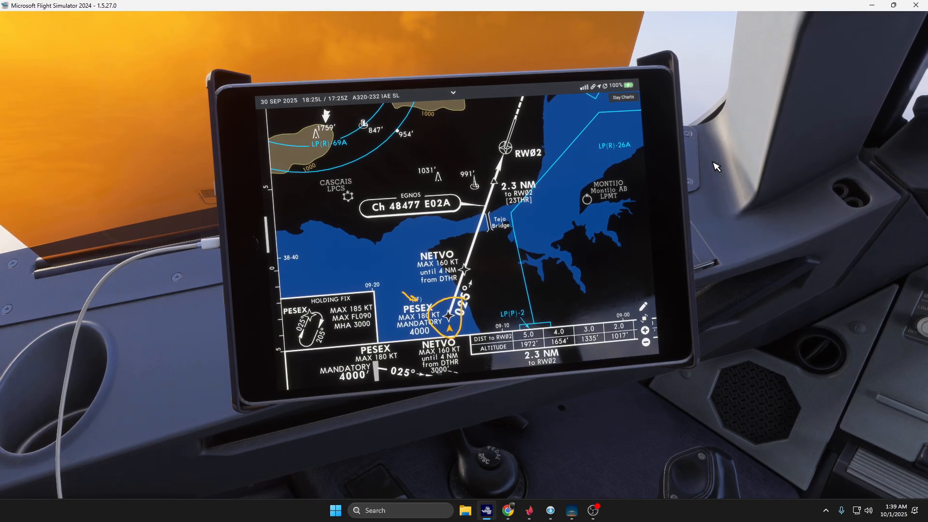